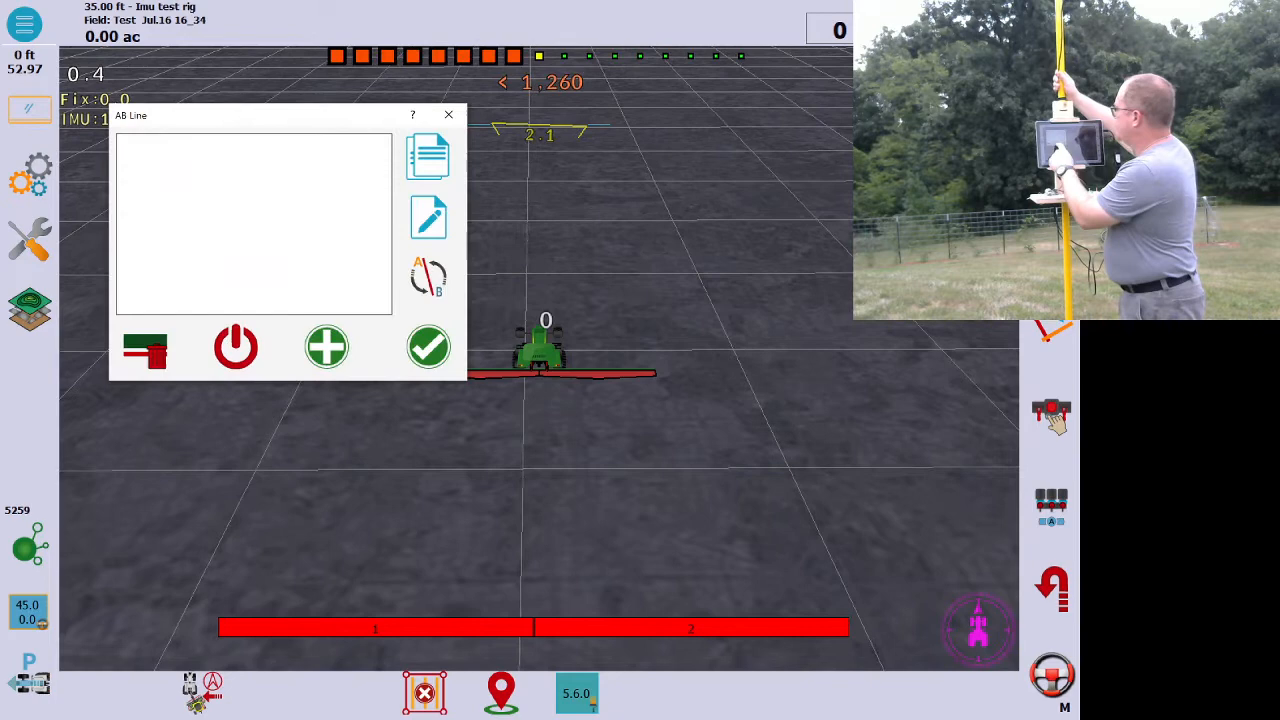
Create an AB line from the current point with 0° heading, name it 'AB 0° North', and activate it
click(326, 346)
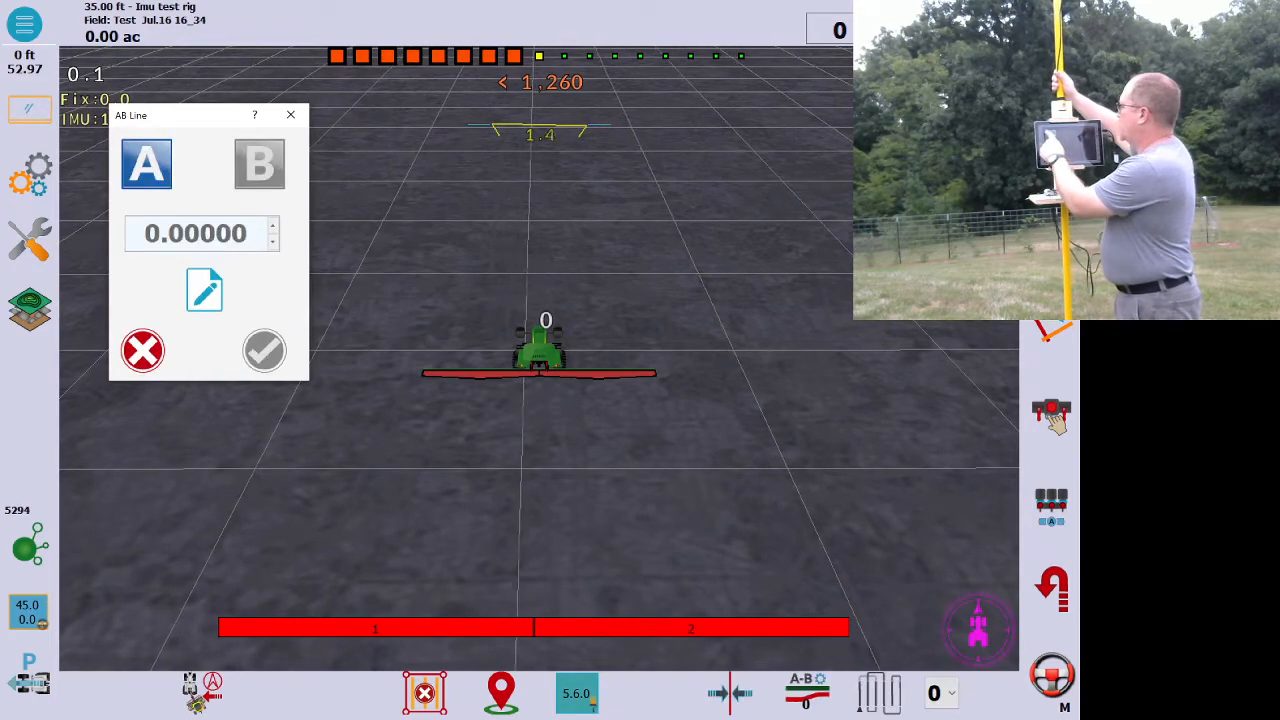
click(259, 163)
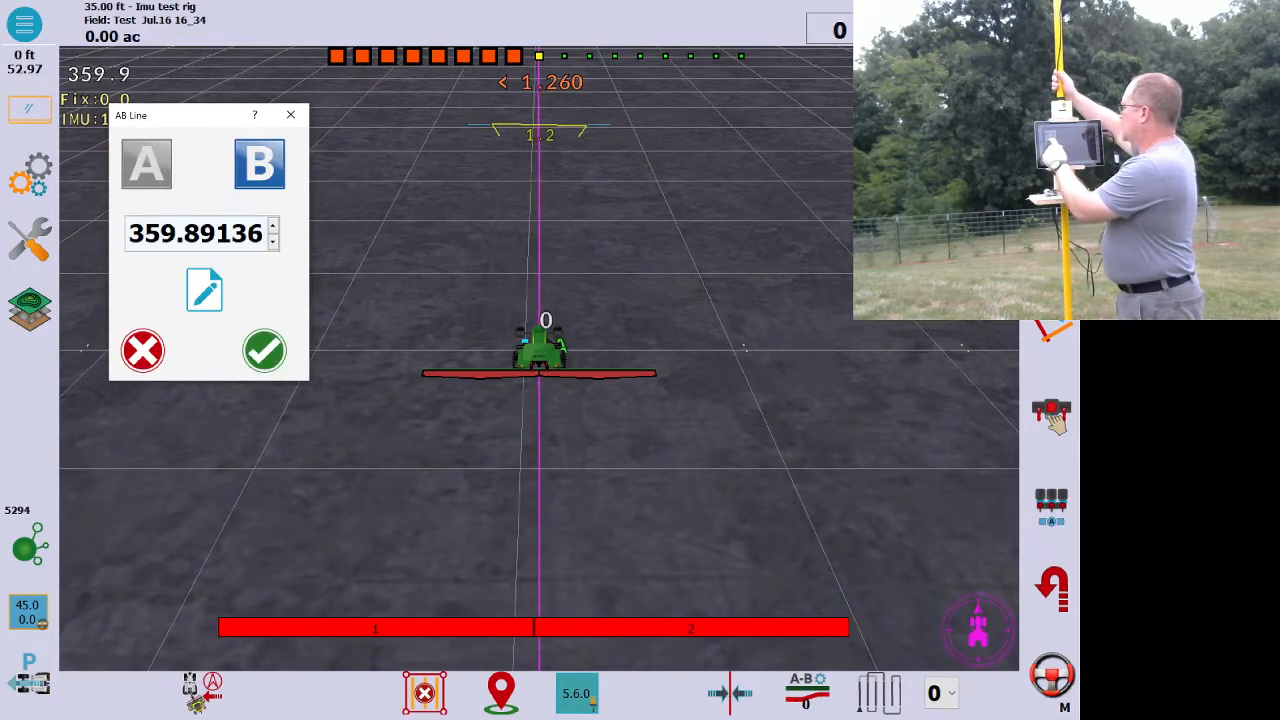
click(195, 232)
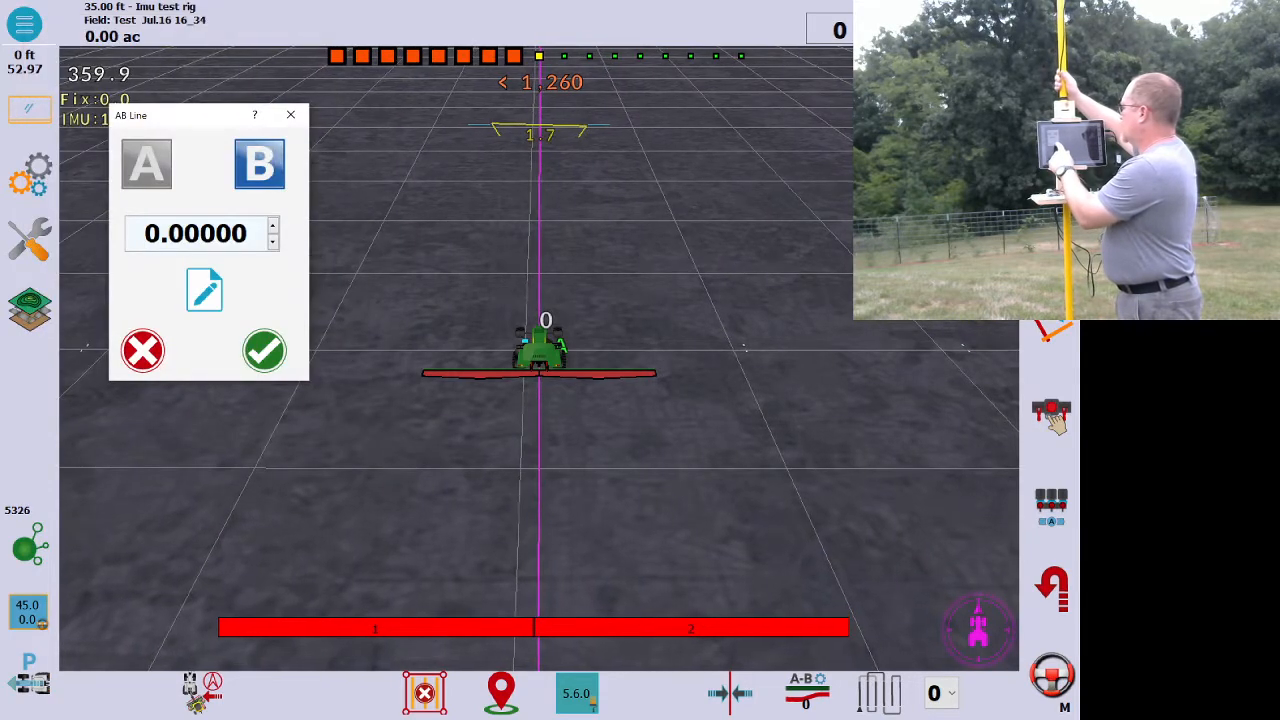
click(204, 289)
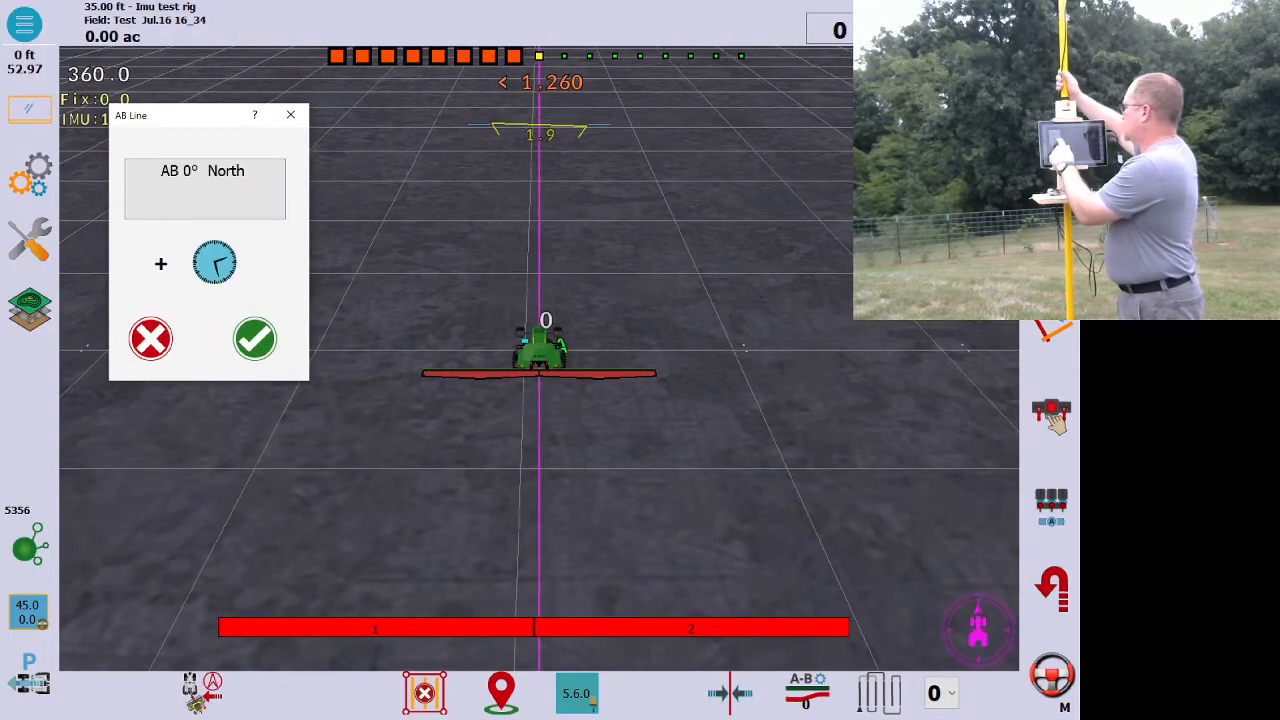
click(254, 338)
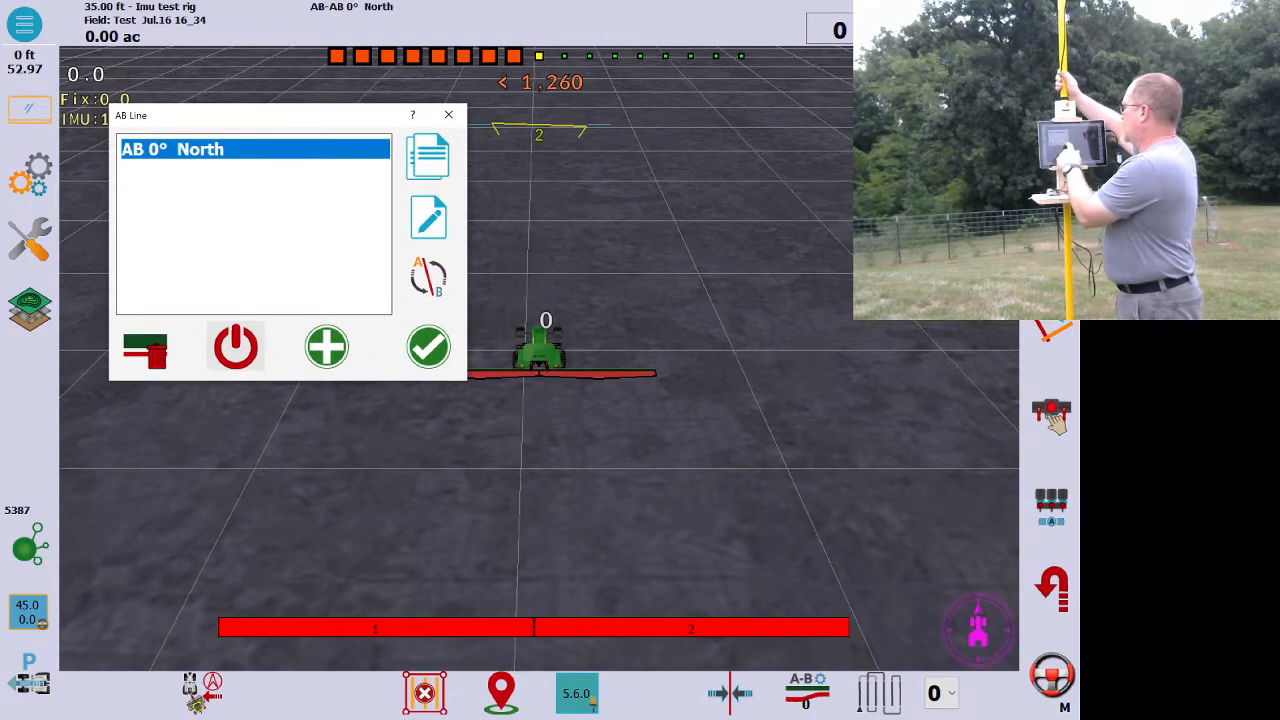
click(428, 346)
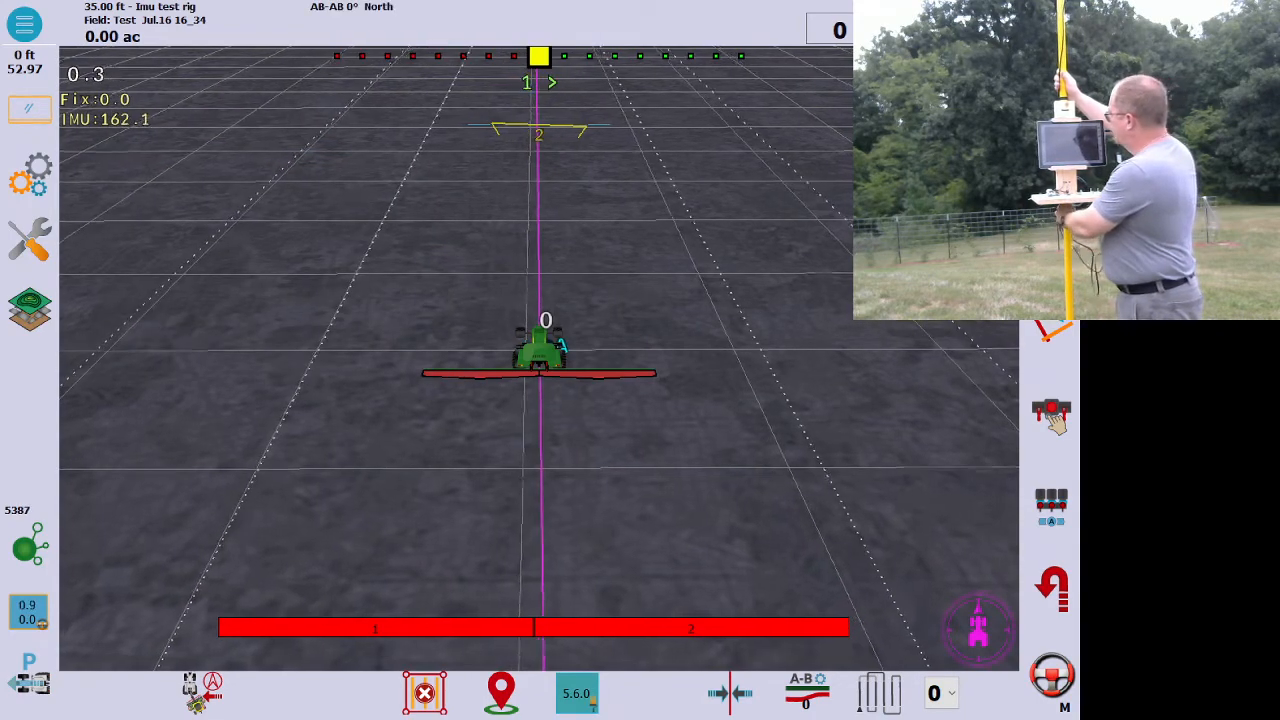